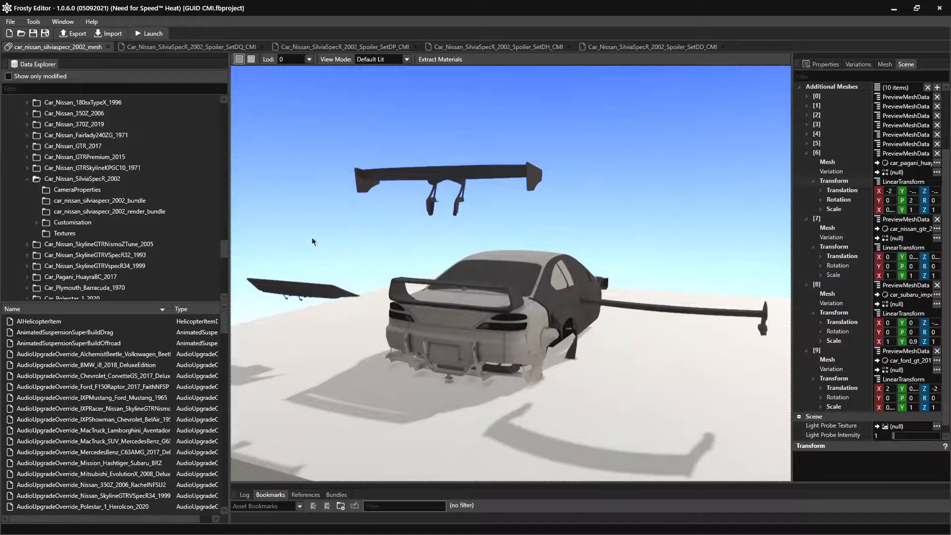
Open the SetDD, SetDH, SetDP and SetDQ assets from Items > Car_Nissan_SilviaSpecR_2002 > Spoilers.
click(188, 46)
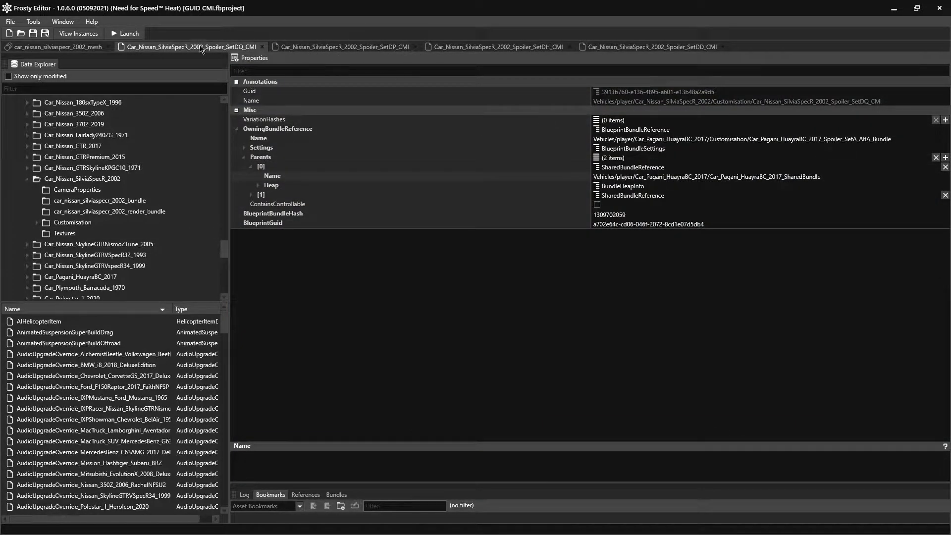
mouse_move(342, 95)
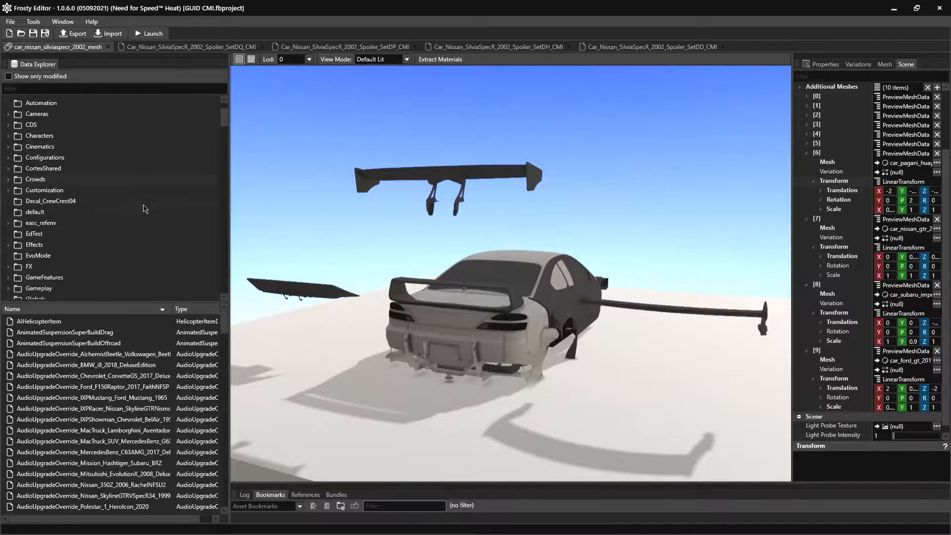
click(10, 249)
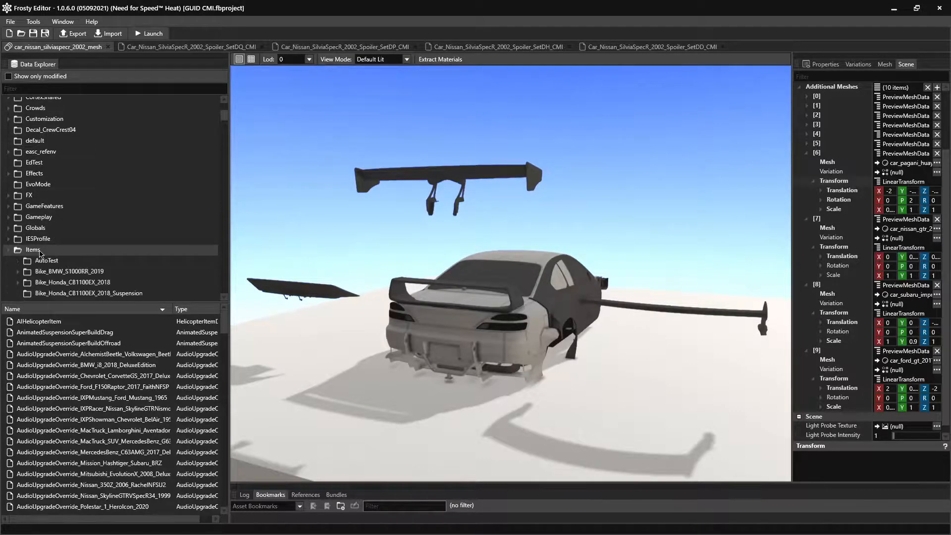
scroll(down, 3)
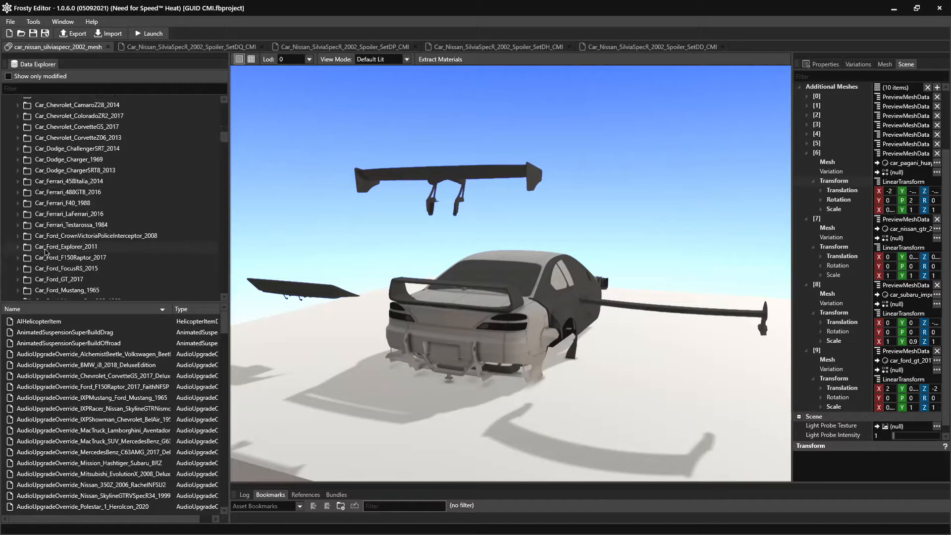
scroll(down, 3)
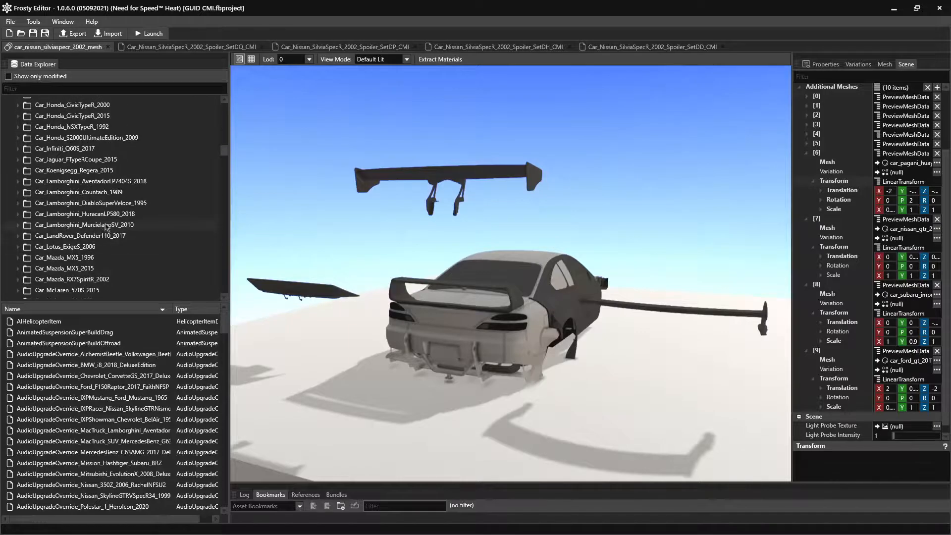
scroll(down, 3)
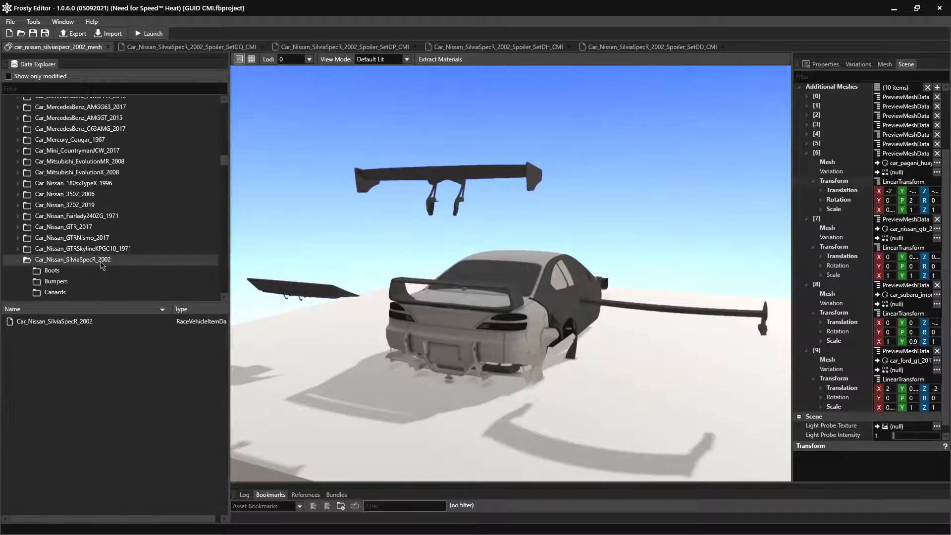
click(19, 259)
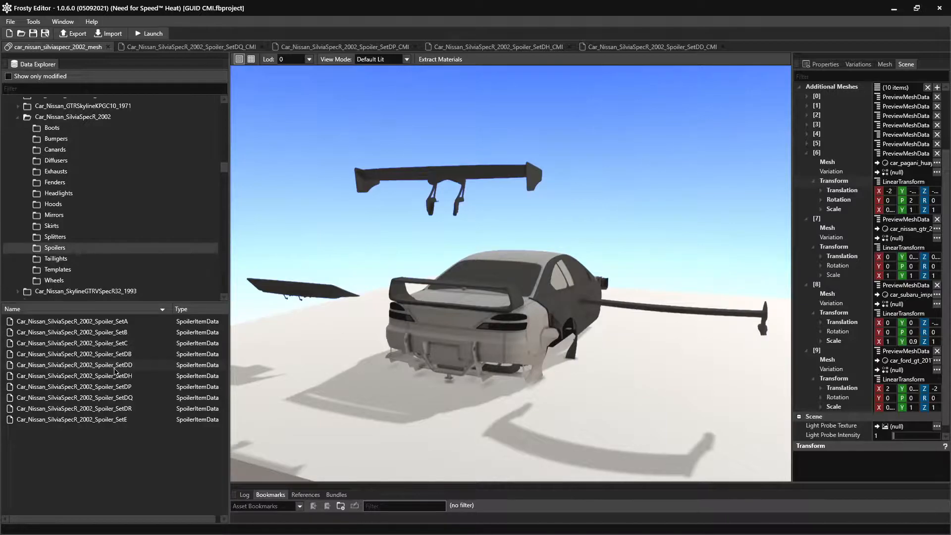
double_click(72, 376)
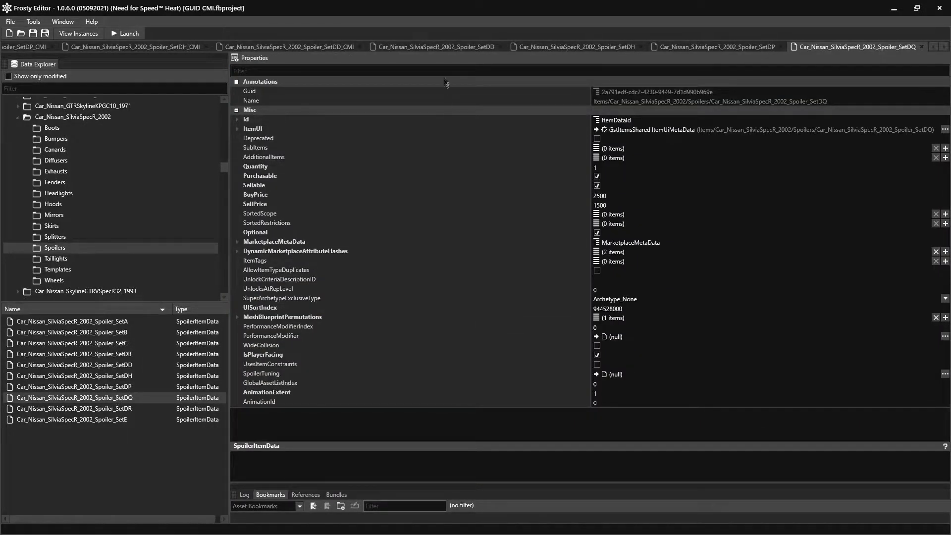
Add a MeshPermutationOffsets entry under SetDD's MeshBlueprintPermutations [0].
click(433, 47)
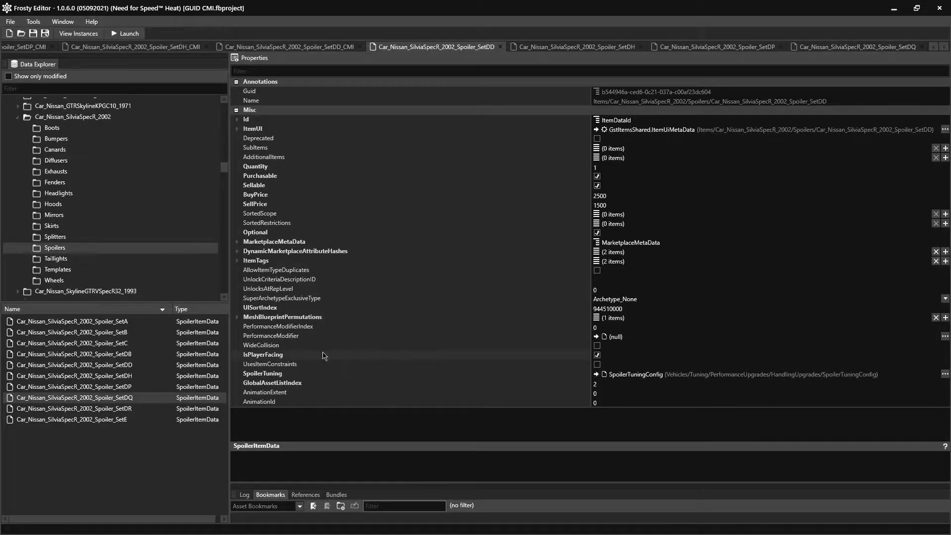
mouse_move(328, 320)
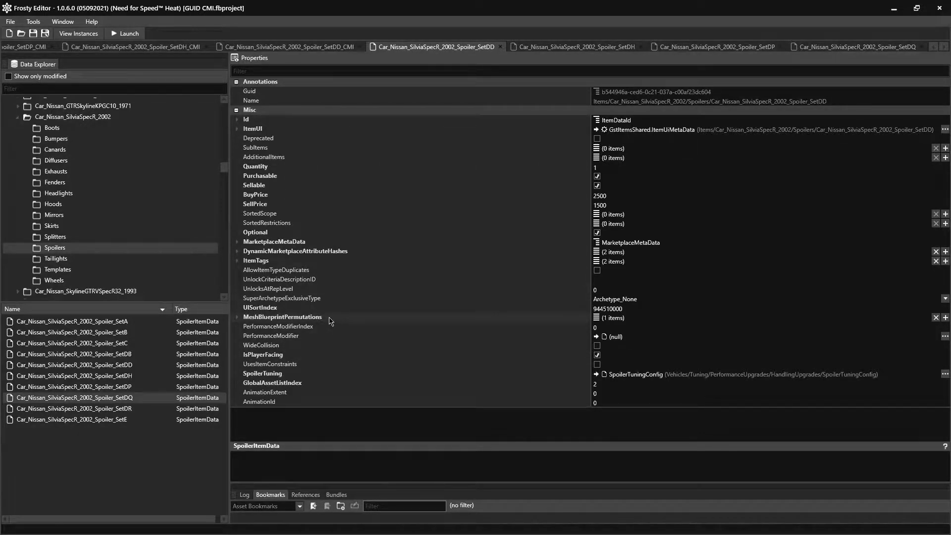
click(237, 317)
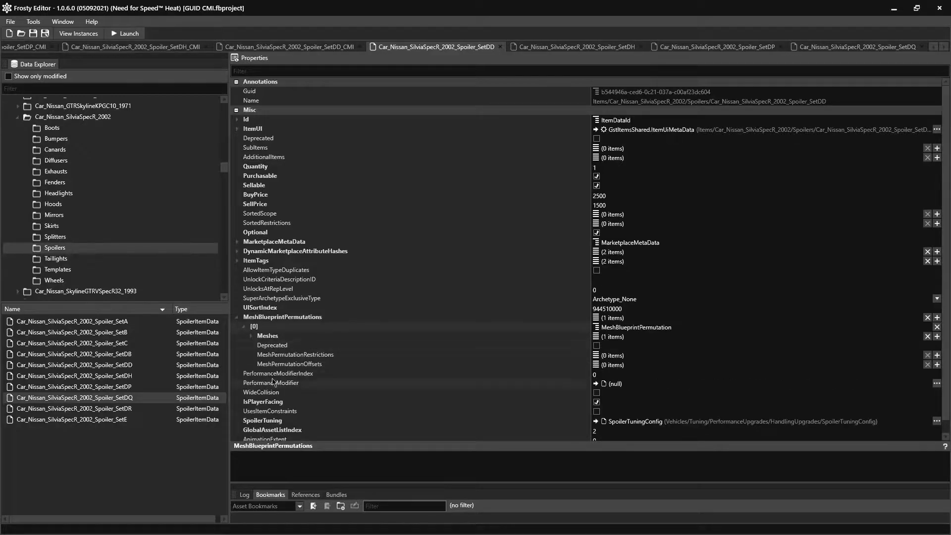
mouse_move(640, 364)
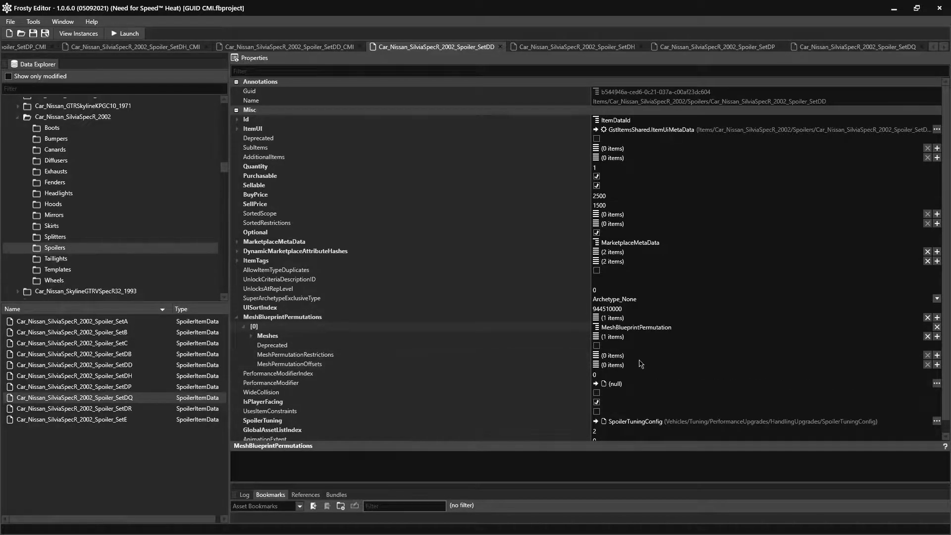
click(937, 364)
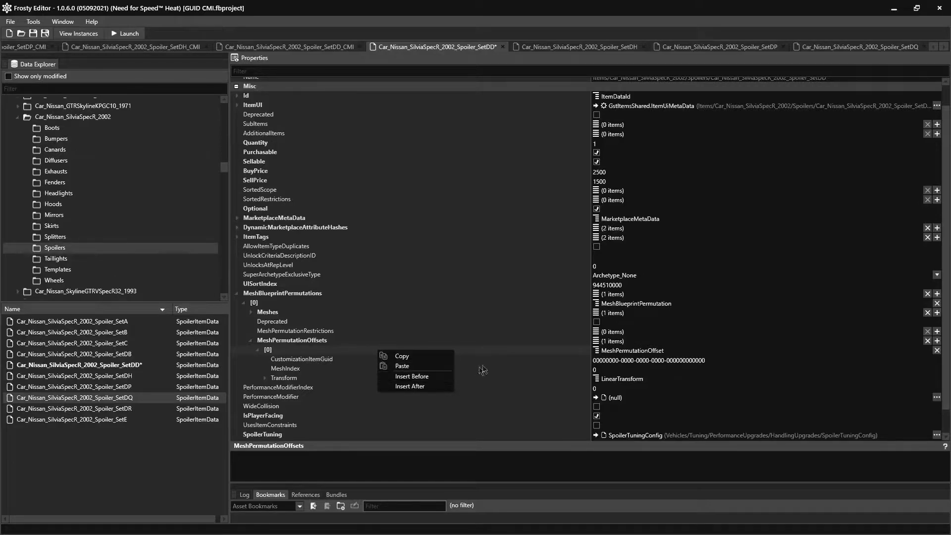
click(516, 380)
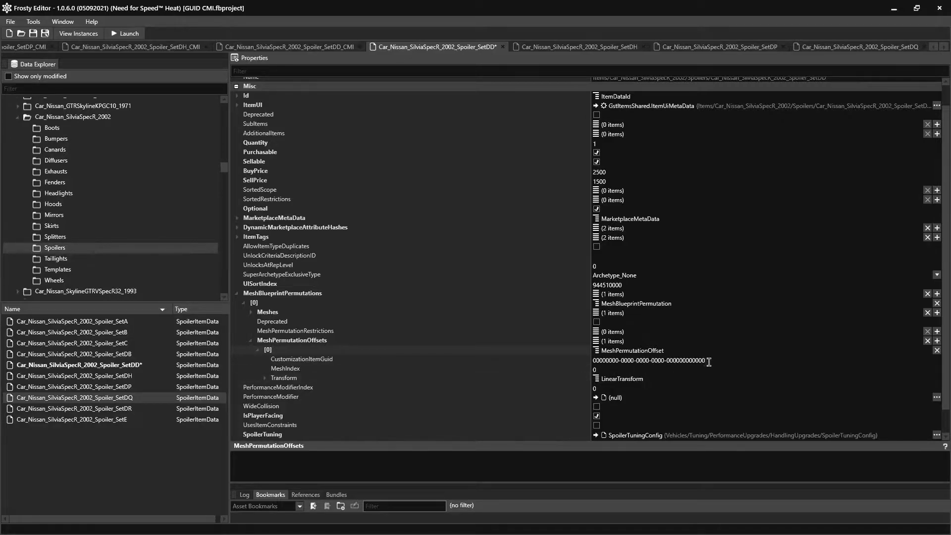
scroll(up, 3)
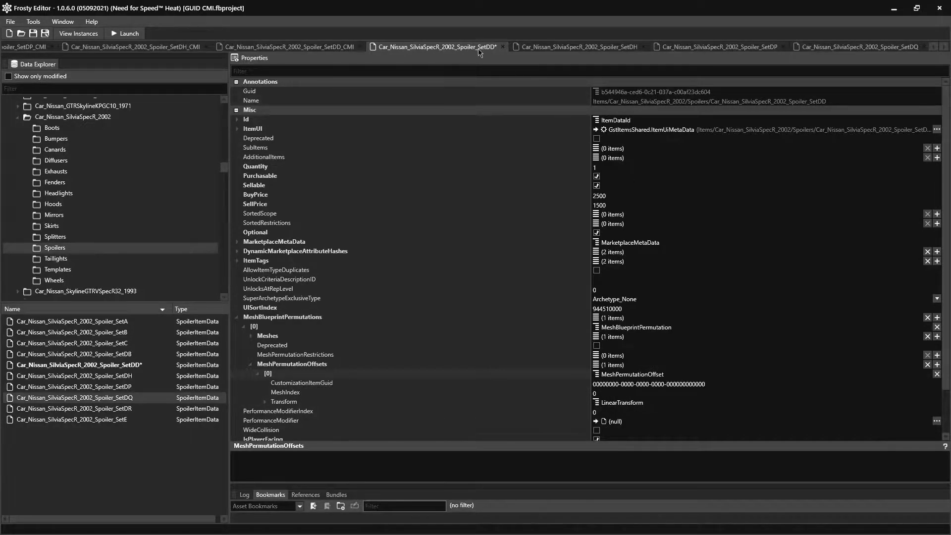
mouse_move(584, 95)
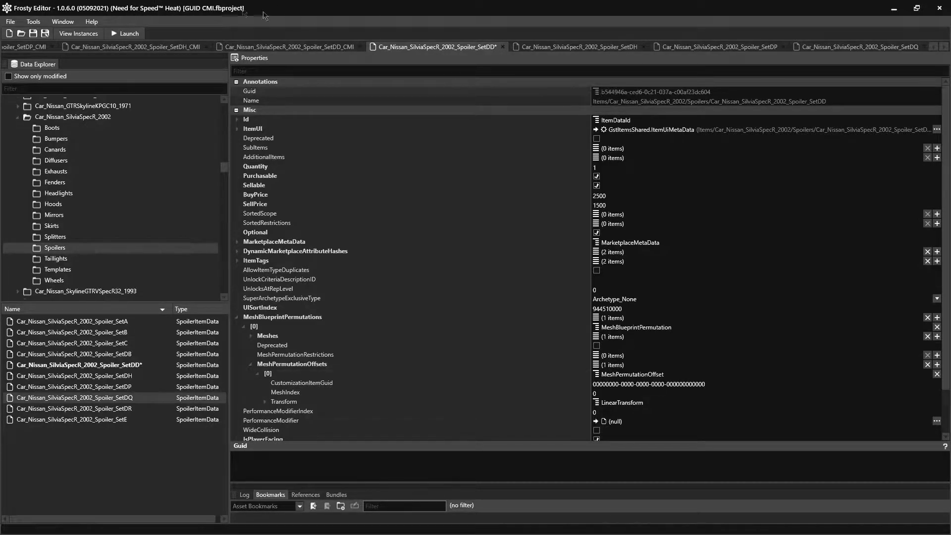
mouse_move(545, 91)
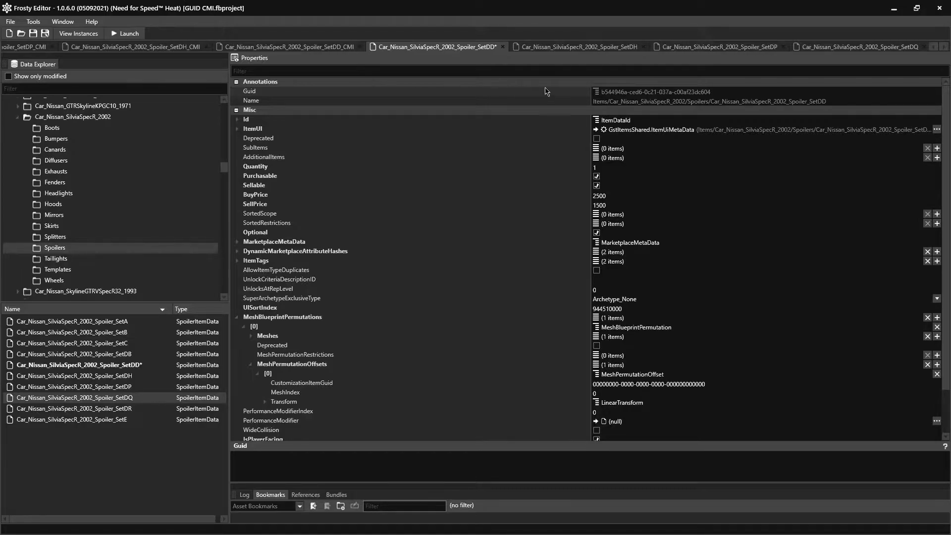
mouse_move(565, 96)
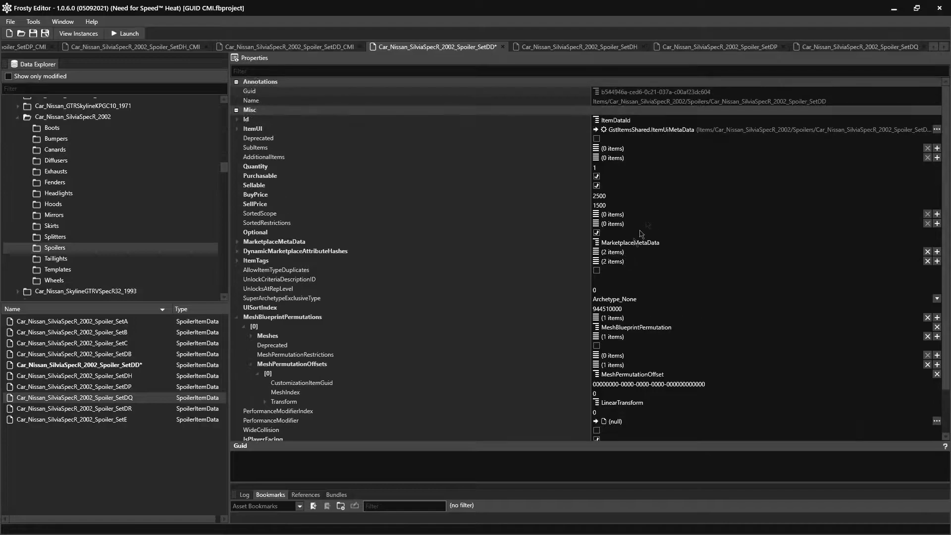
scroll(down, 3)
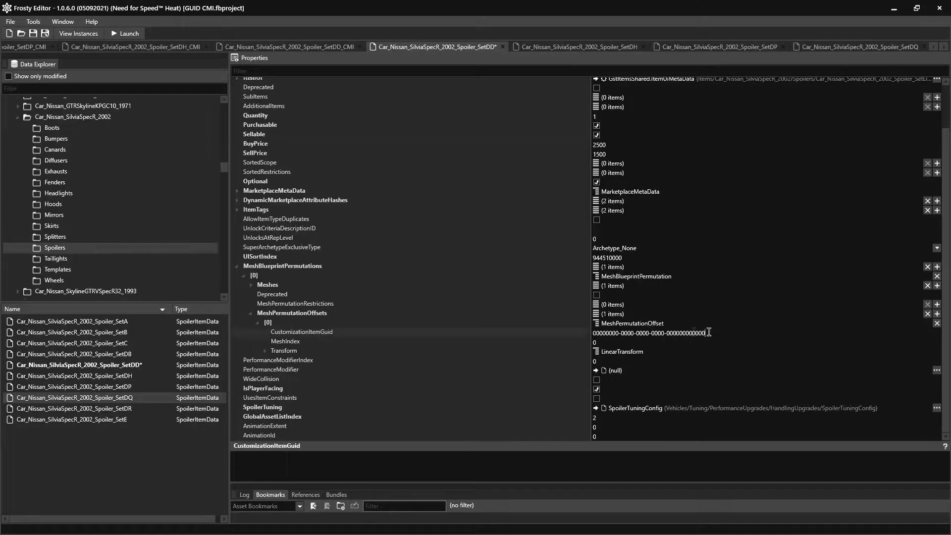
Set SetDD's offset GUID to b544946a-ced6-0c21-037a-c00af23dc604, translation Y 0.65, Z -2, scale X 0.85.
text(b544946a-ced6-0c21-037a-c00af23dc604)
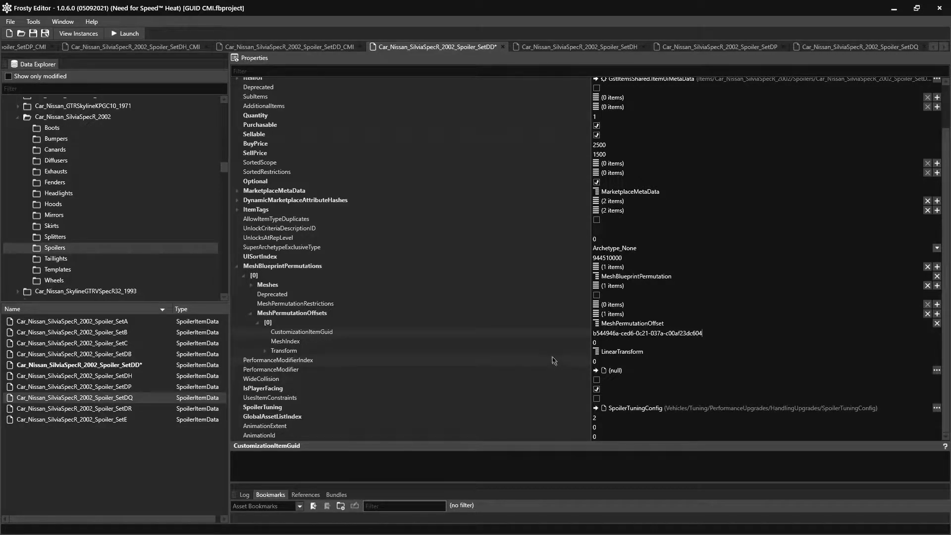
click(266, 350)
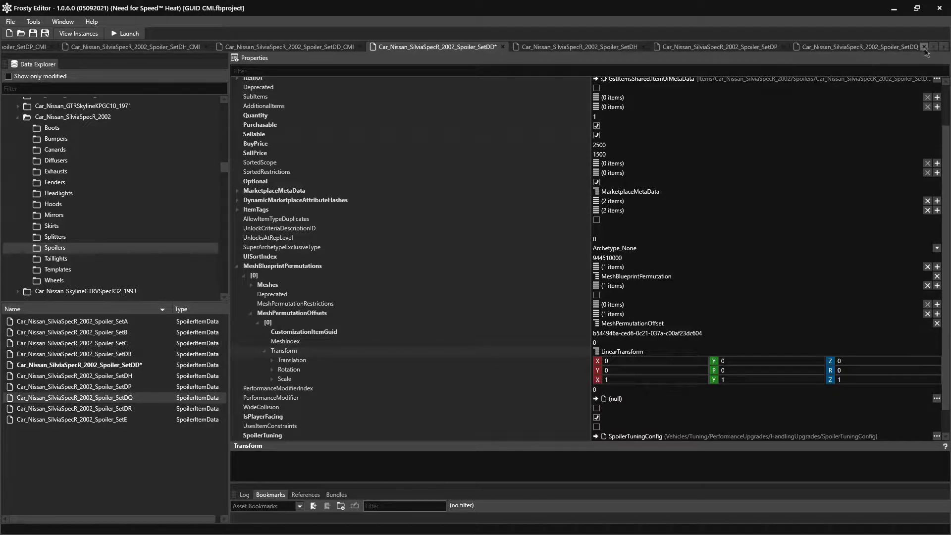
click(924, 46)
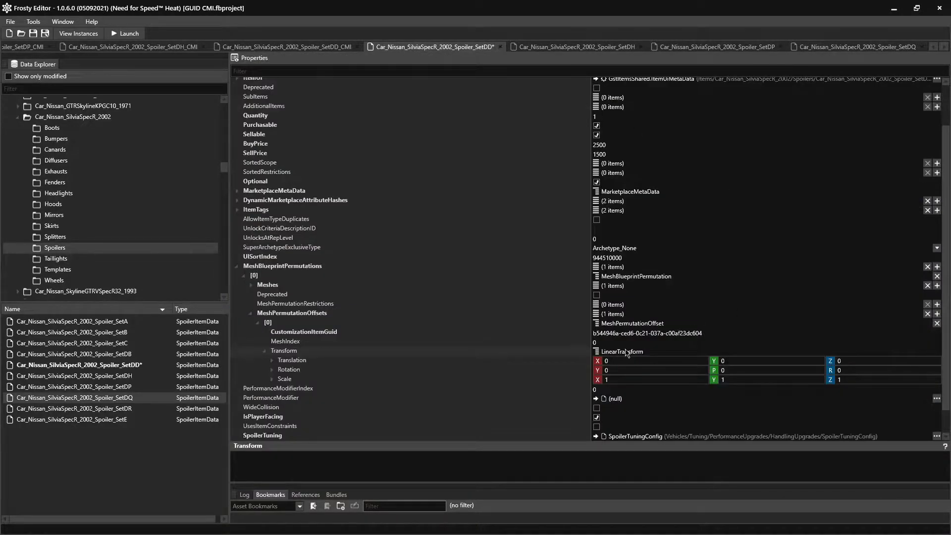
click(292, 360)
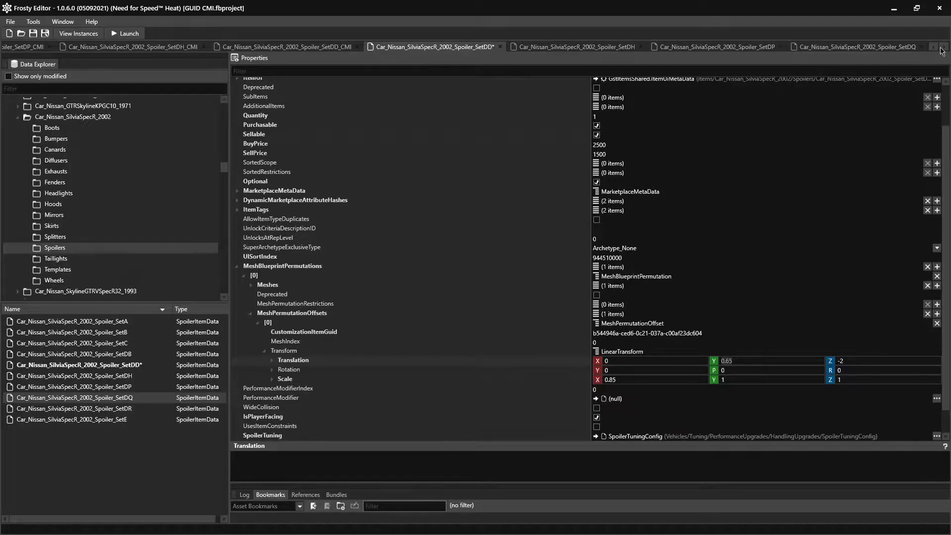
click(855, 46)
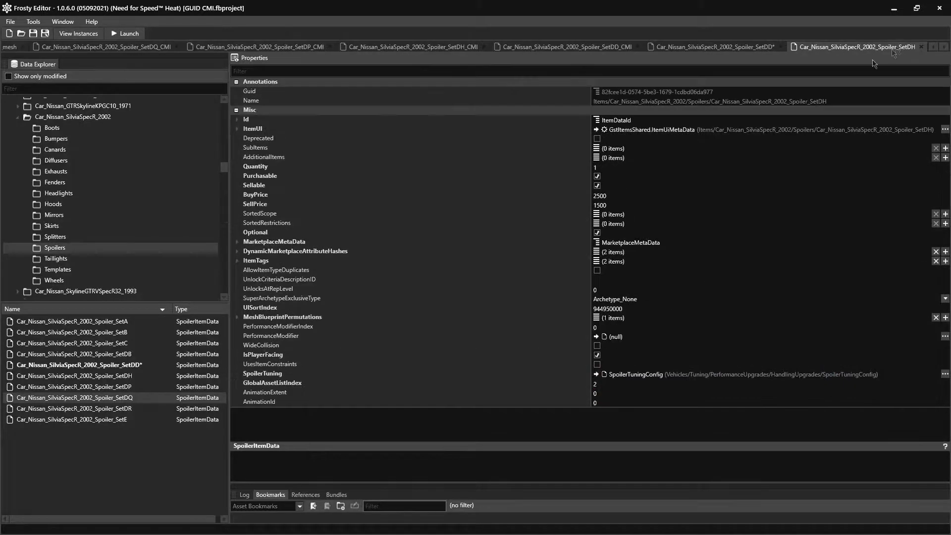
Add offset entry [0] to SetDH's MeshPermutationOffsets and fill in SetDH's GUID from the notes.
click(237, 317)
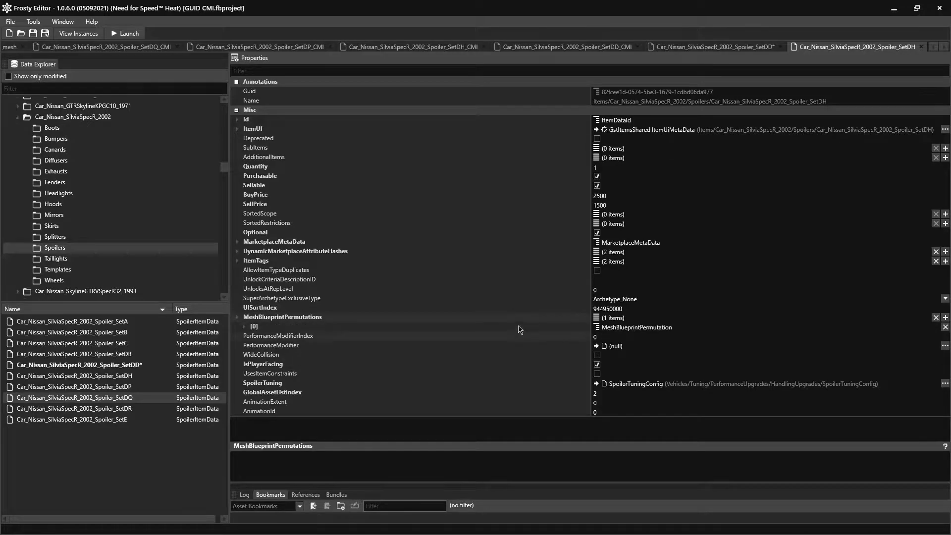
click(244, 326)
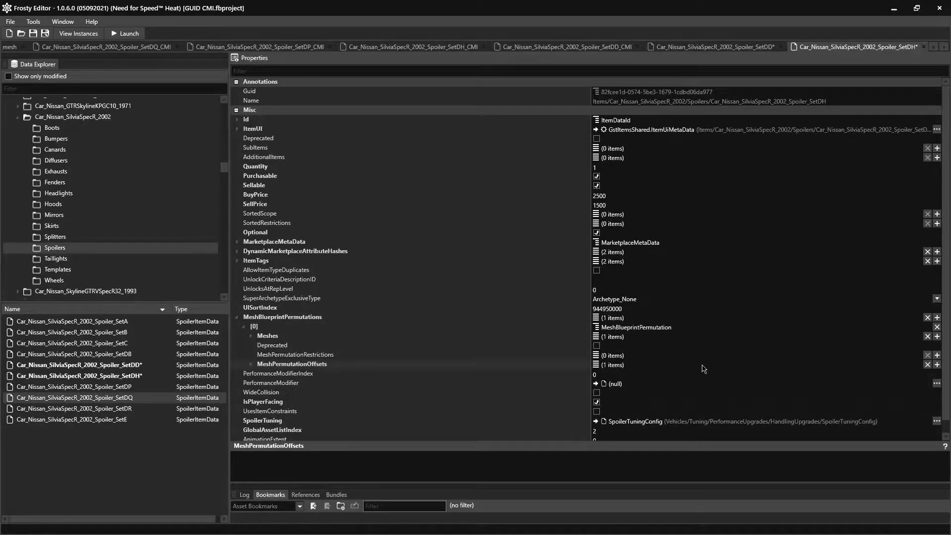
click(246, 364)
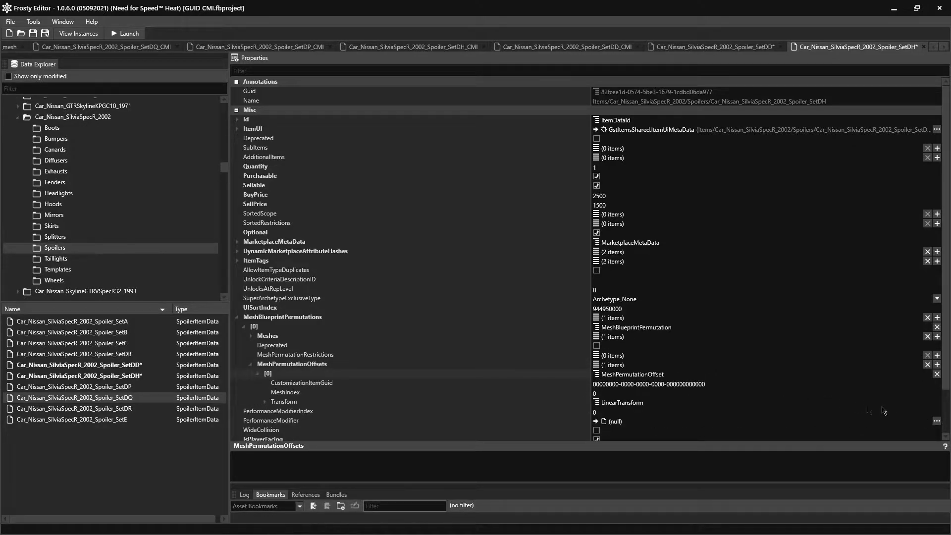
key(alt+tab)
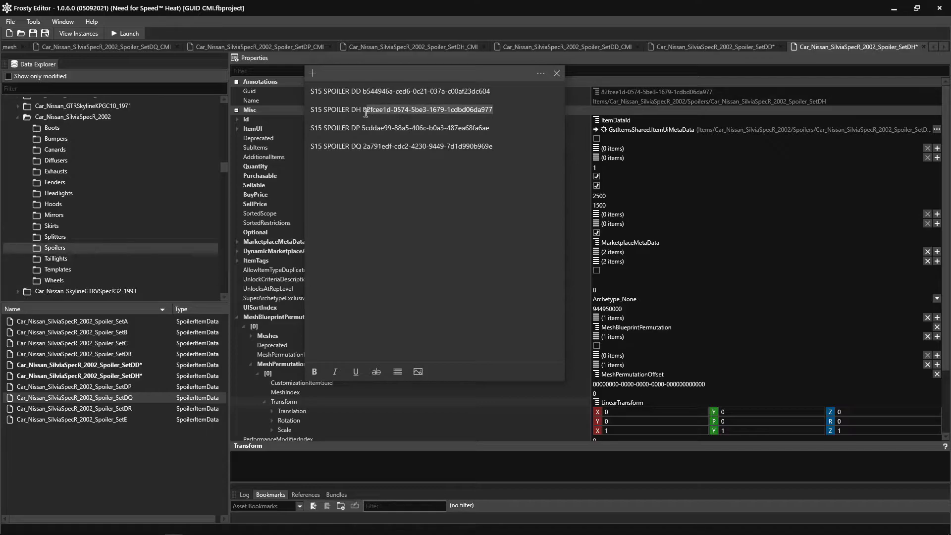
key(alt+tab)
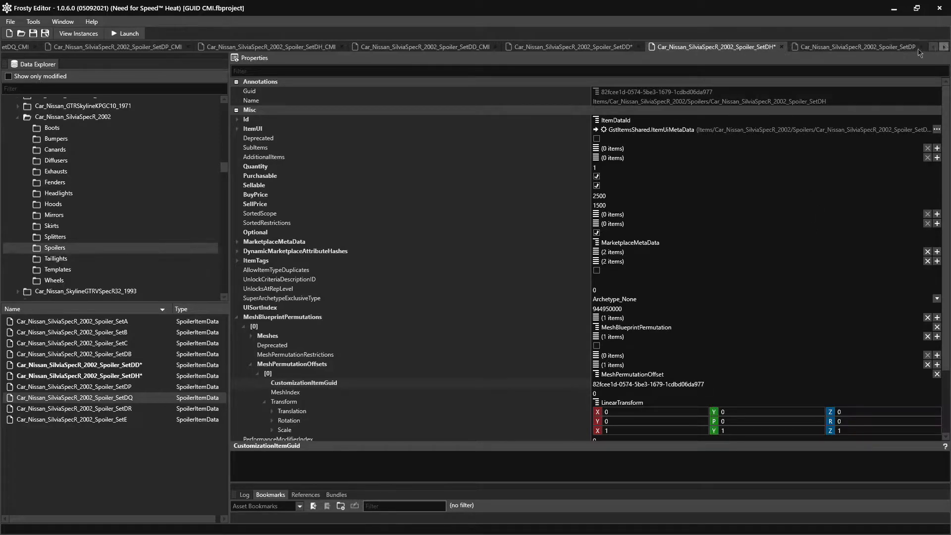
Give SetDP's first mesh permutation offset the GUID 5cddae99-88a5-406c-b0a3-487ea68fa6ae.
click(855, 47)
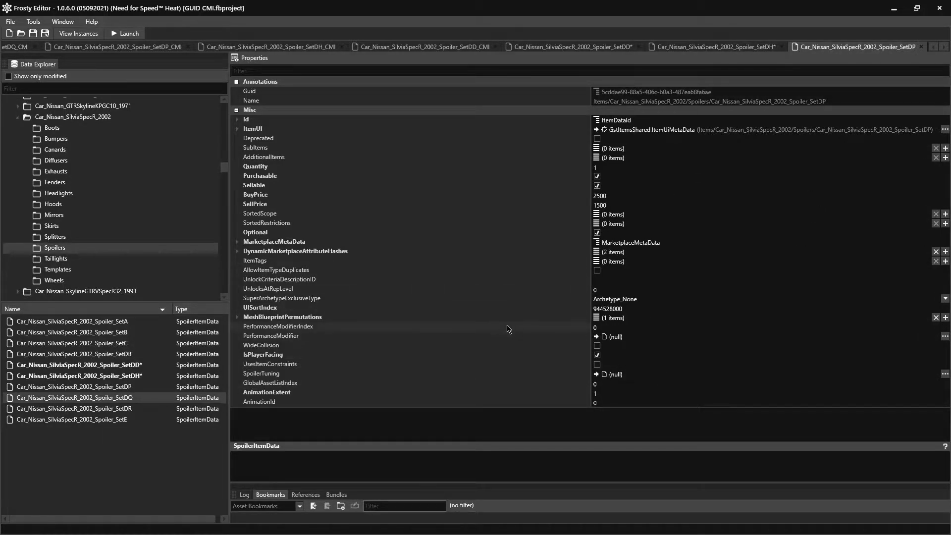
click(238, 316)
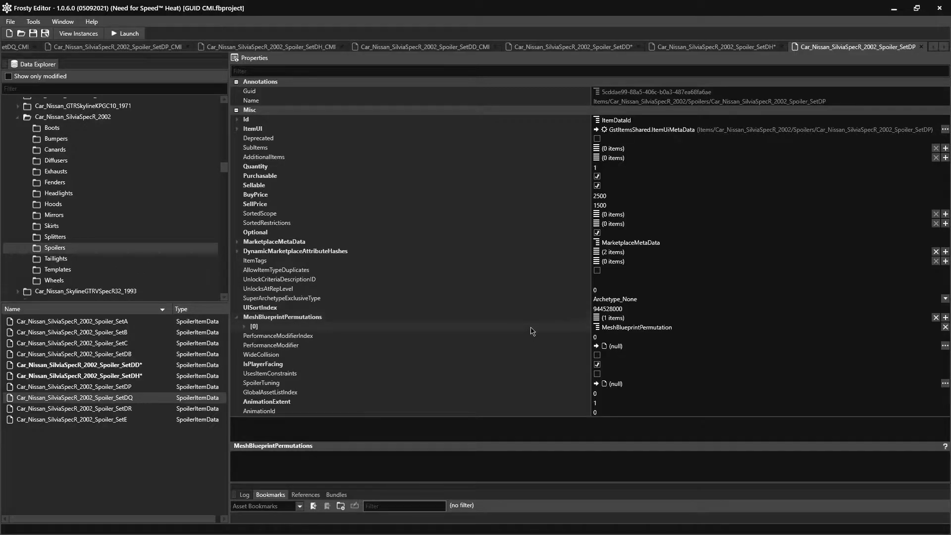
click(244, 327)
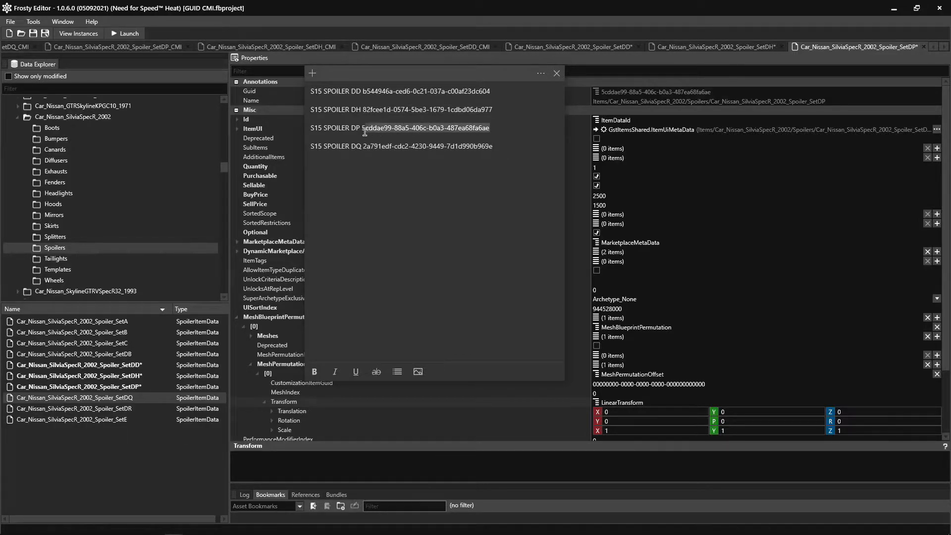
click(555, 73)
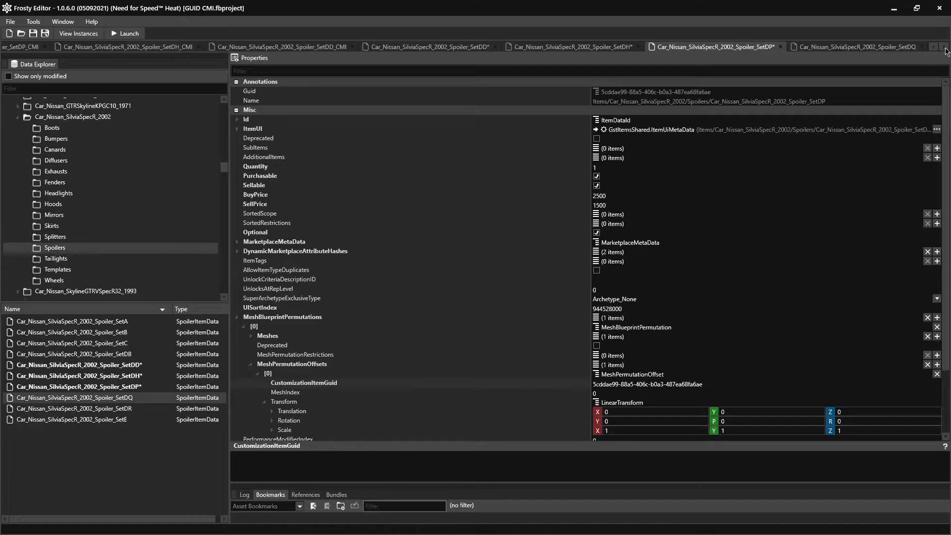
mouse_move(822, 66)
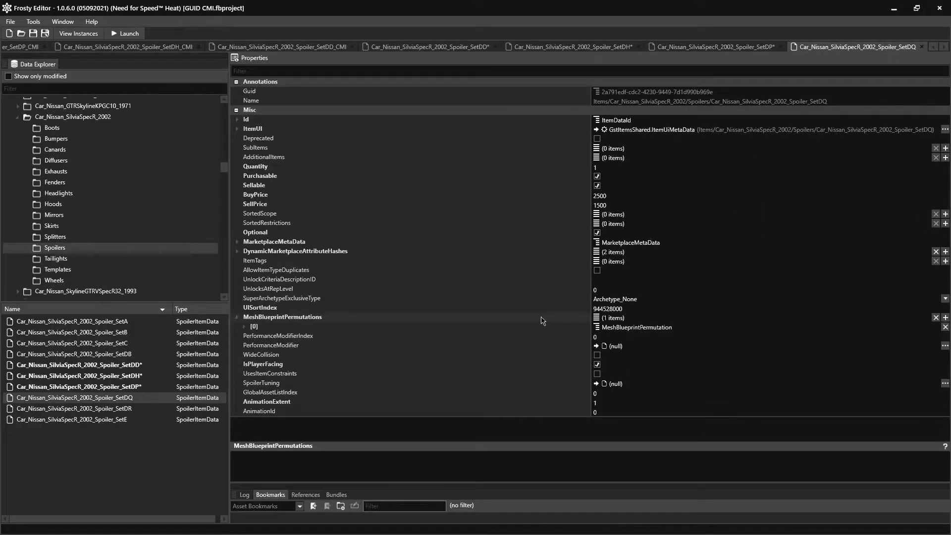
click(243, 326)
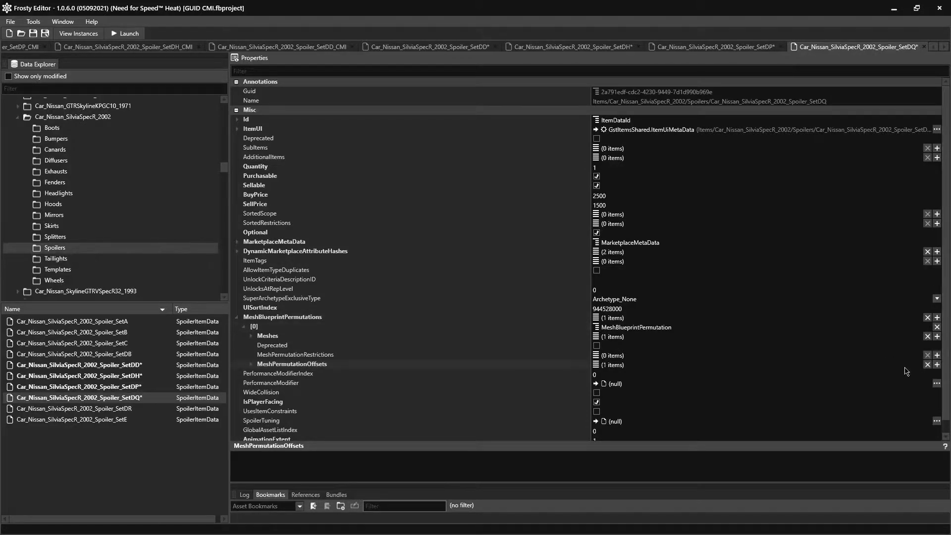
click(249, 364)
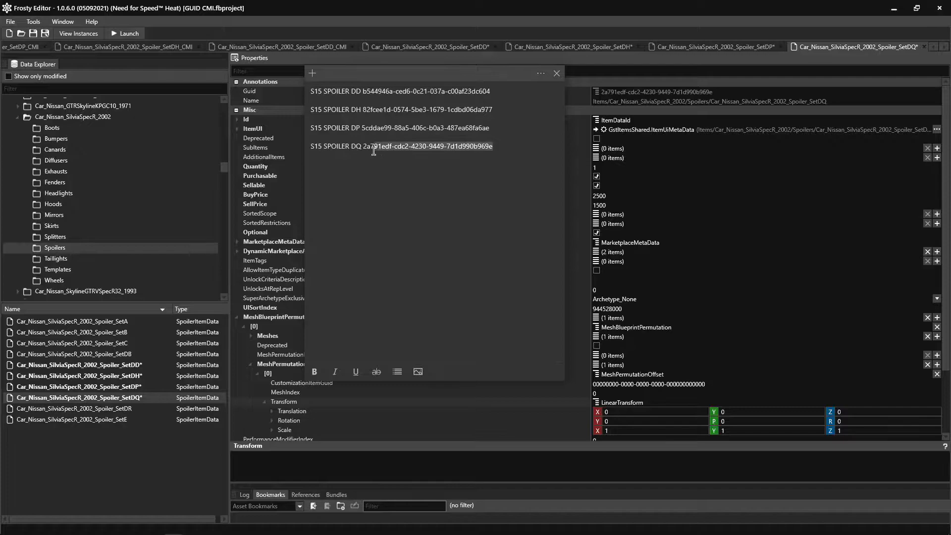
click(555, 72)
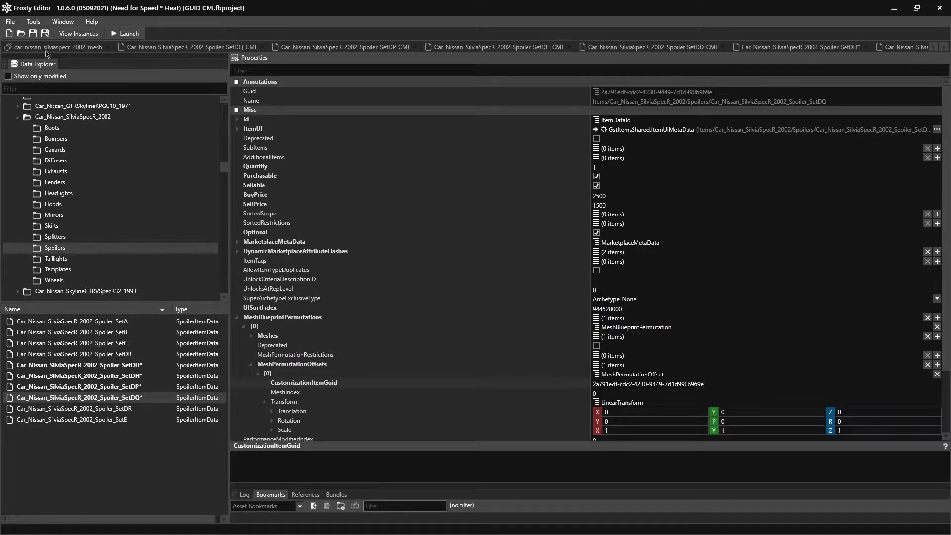
click(59, 46)
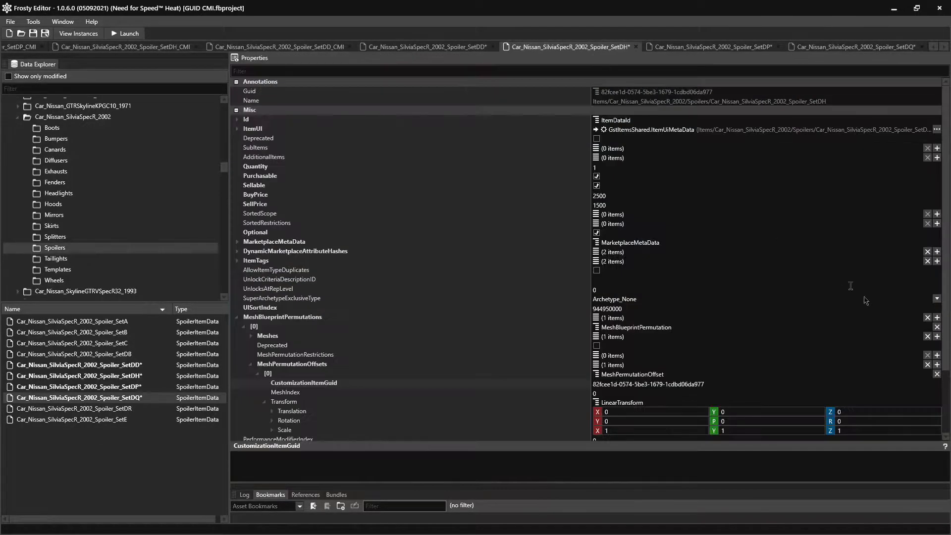
Paste transforms between SetDH and SetDQ, giving SetDQ translation Y -0.155, Z -0.1, pitch 2, scale X 0.95.
right_click(624, 411)
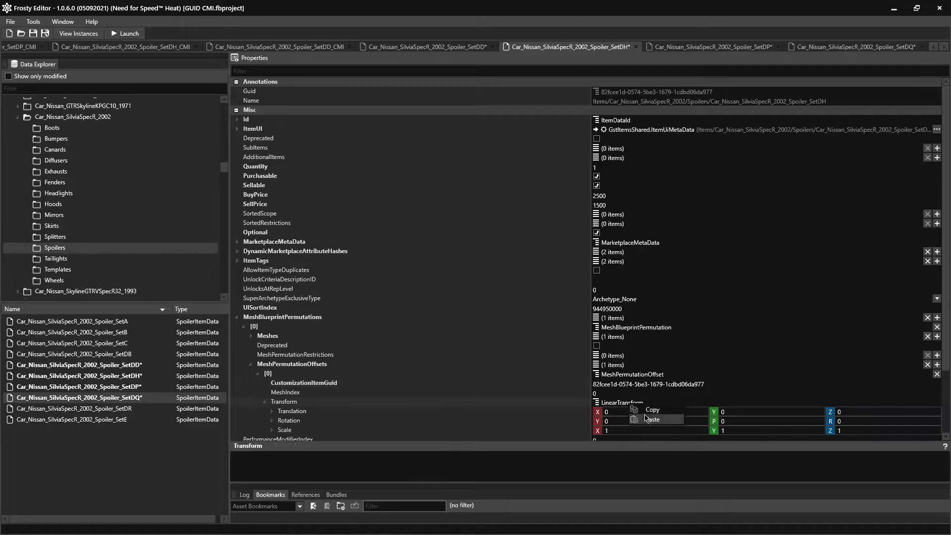
click(653, 419)
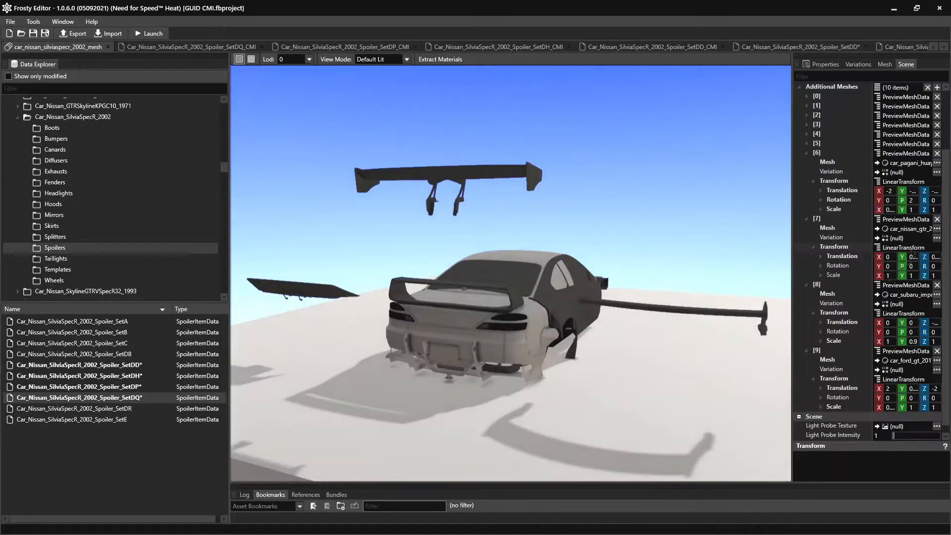
right_click(613, 413)
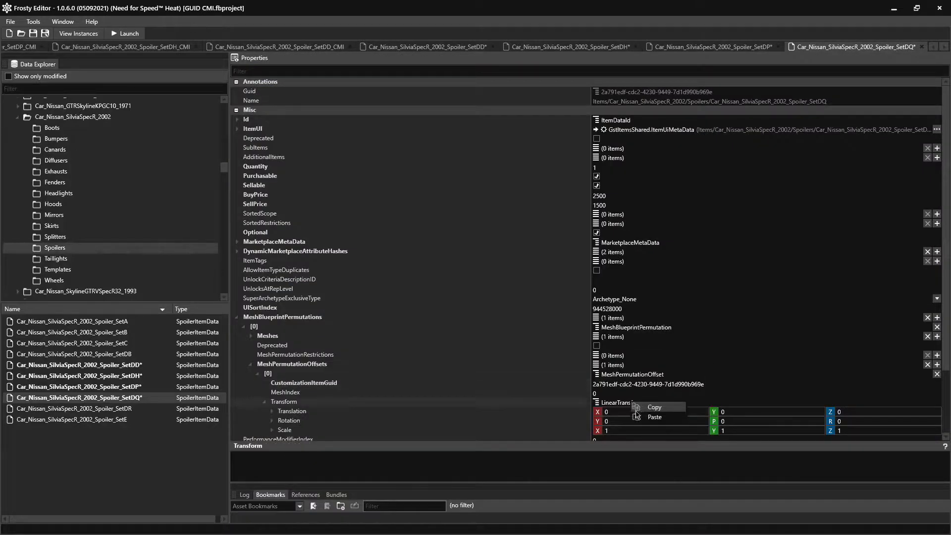
click(655, 416)
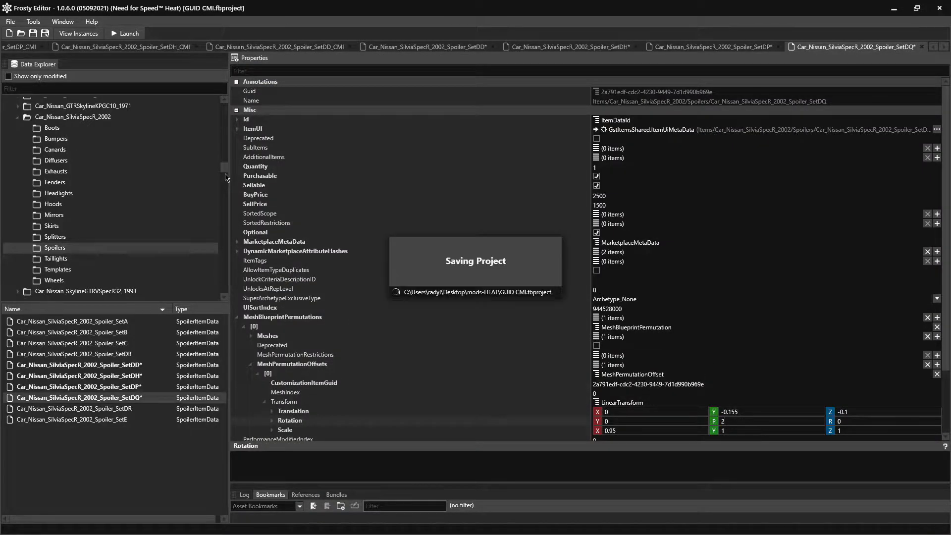
Export the spoiler project as a mod file saved in mods-HEAT.
click(10, 21)
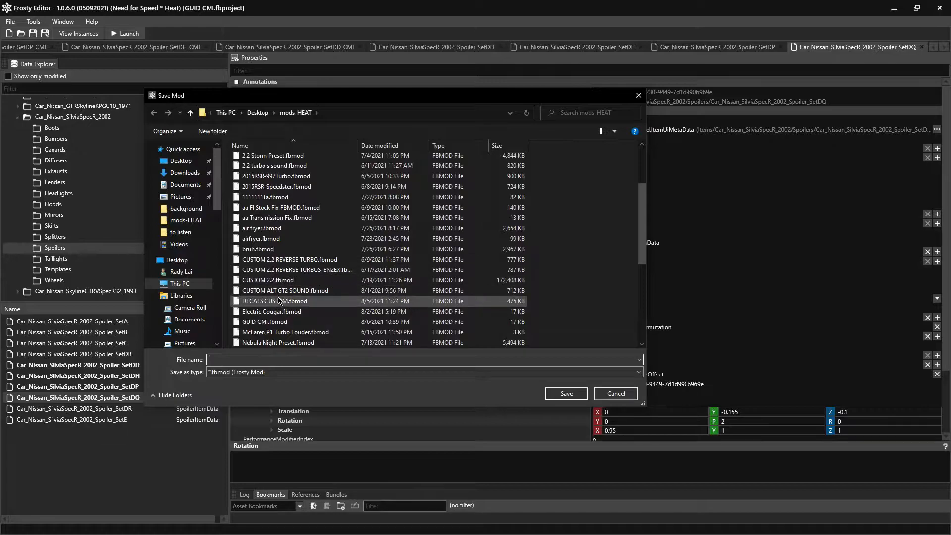
click(565, 393)
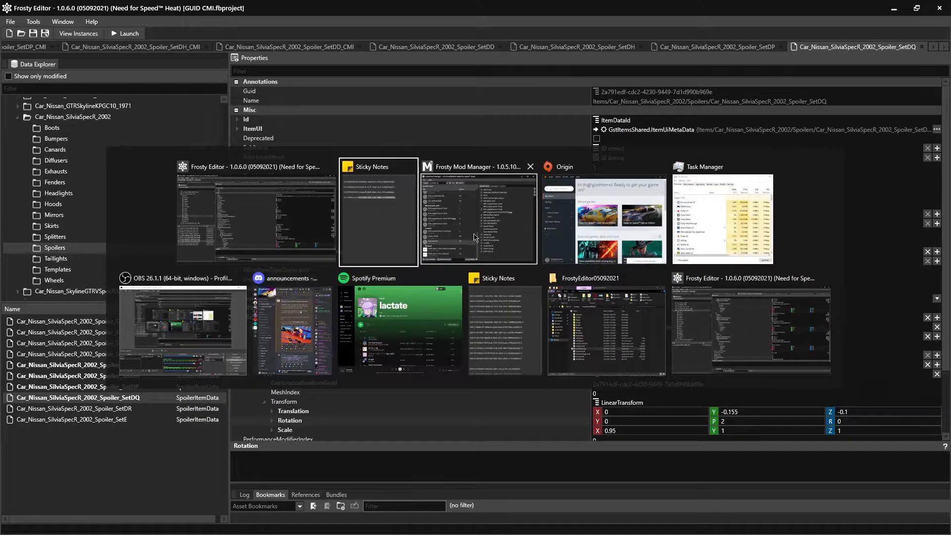
Swap the old GUID CMI S15 mod for the new export and launch NFS Heat.
click(478, 212)
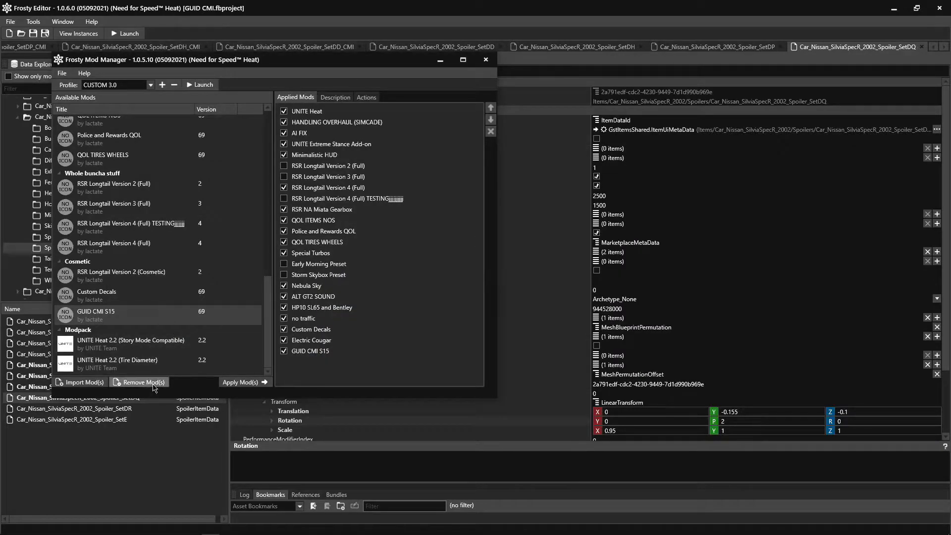
click(140, 381)
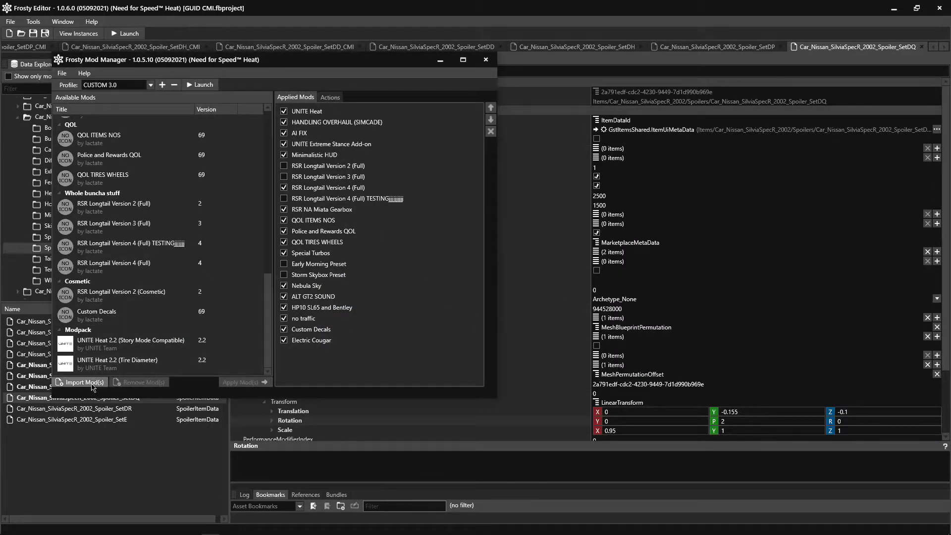
click(83, 381)
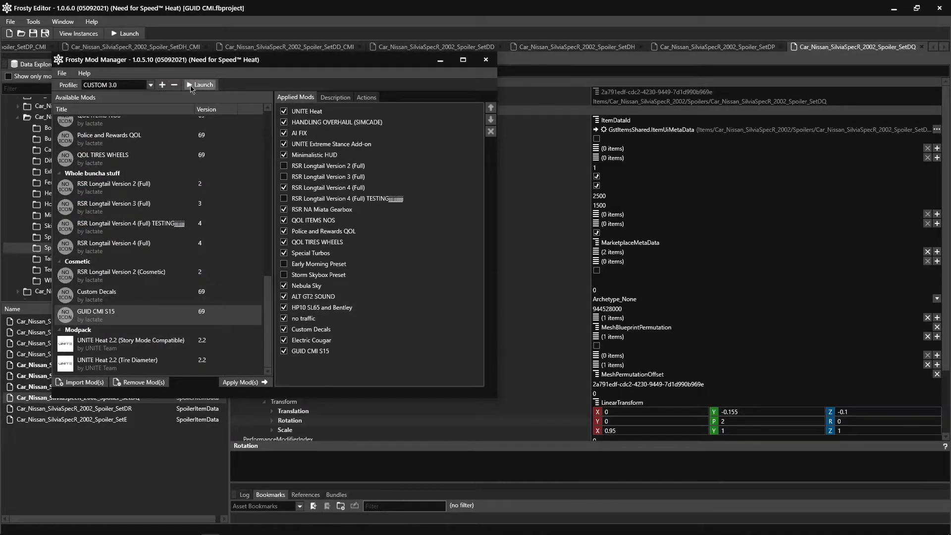
click(202, 84)
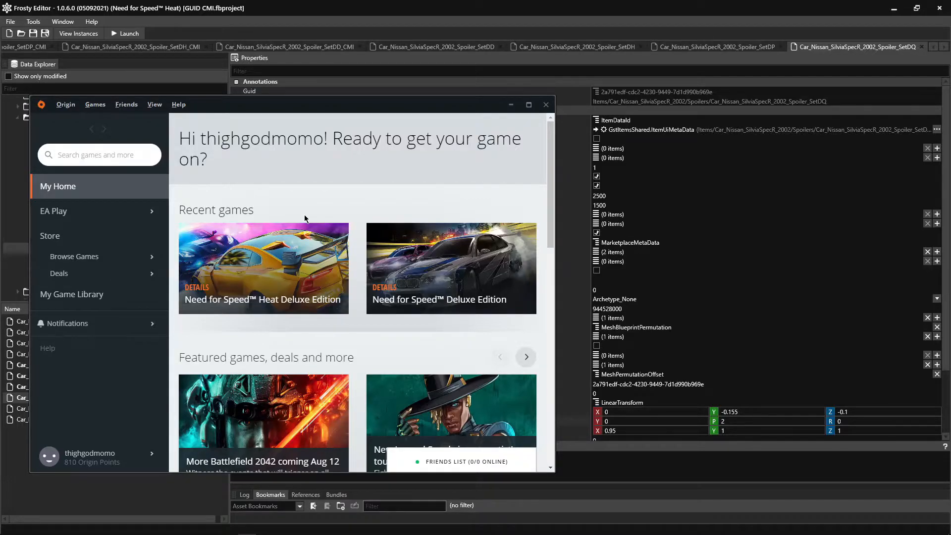
Minimize the Origin launcher and bring up the Alt+Tab window switcher.
click(544, 105)
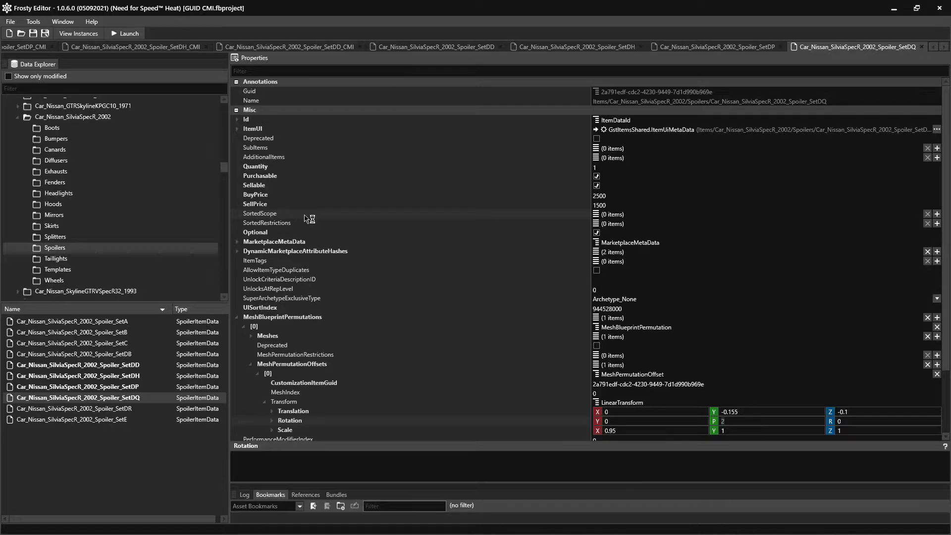
mouse_move(308, 219)
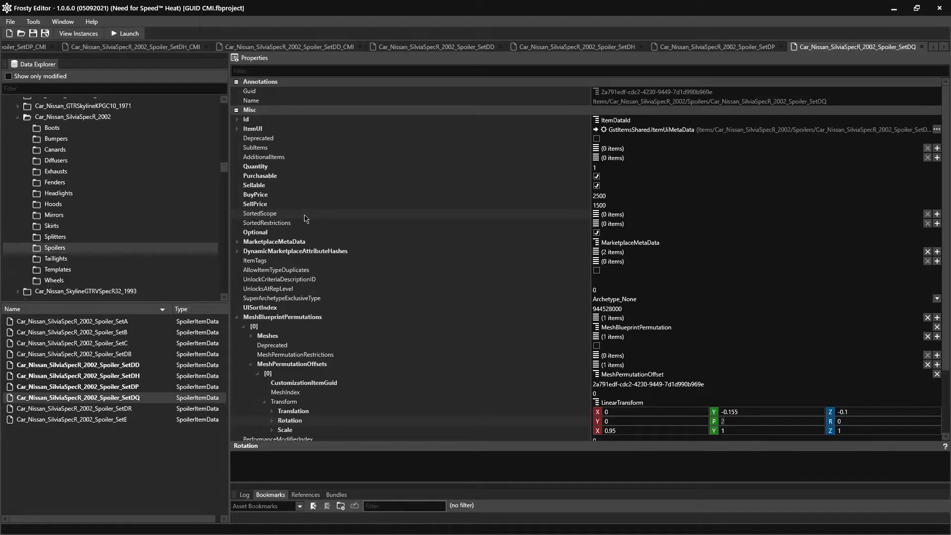
key(alt+tab)
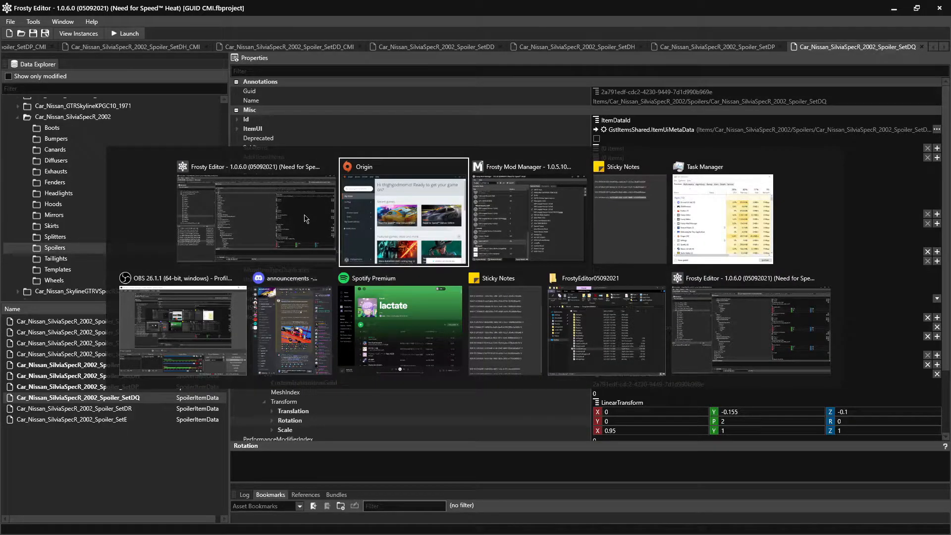
click(403, 213)
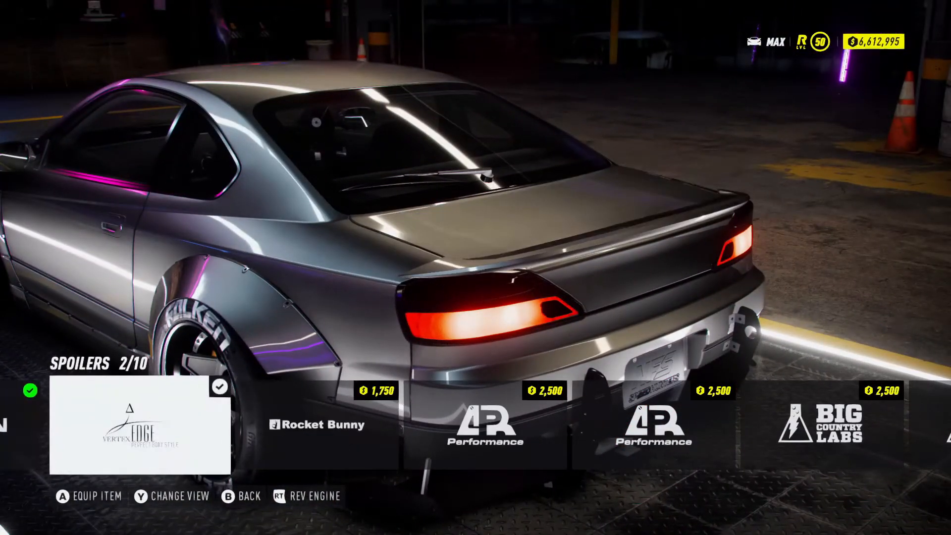
Cycle through the S15's spoilers in NFS Heat, stopping on the tall APR Performance wing (5/10).
scroll(right, 3)
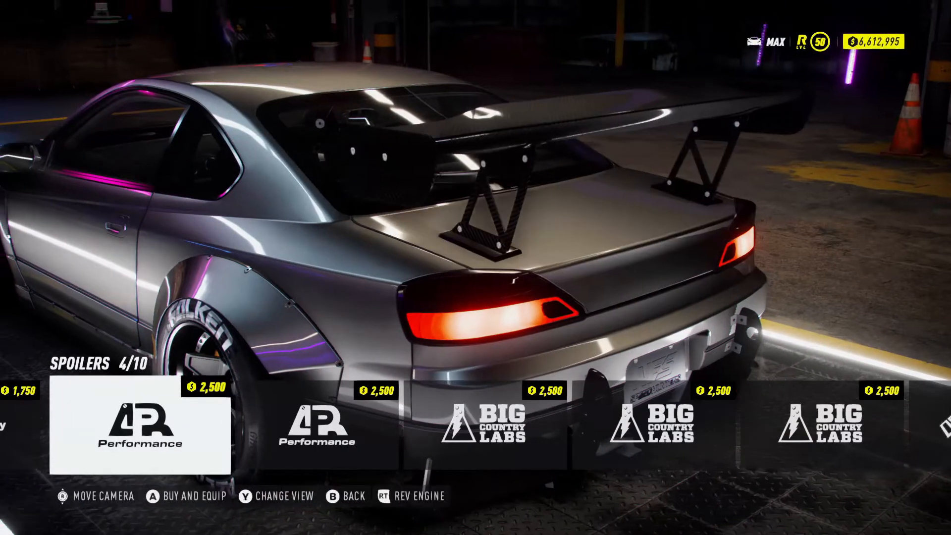
scroll(right, 3)
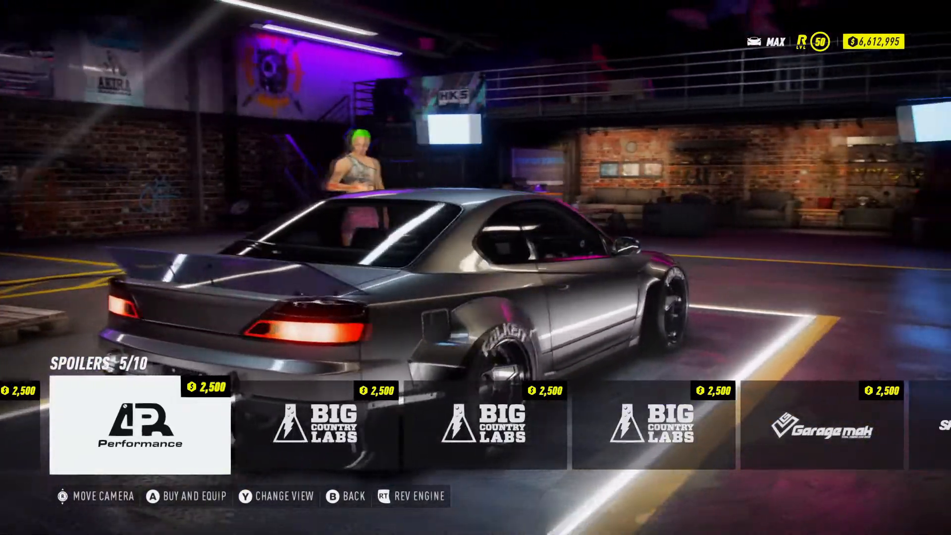
scroll(right, 3)
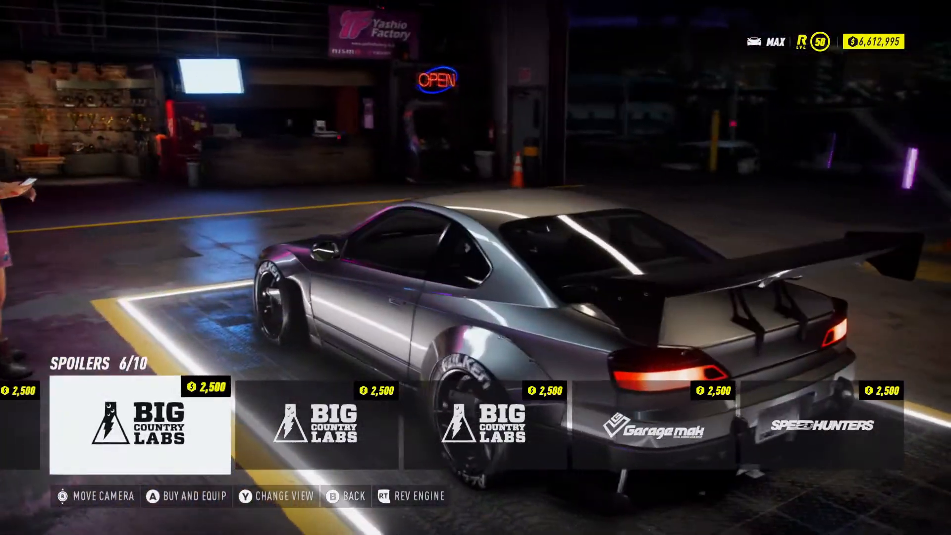
click(66, 495)
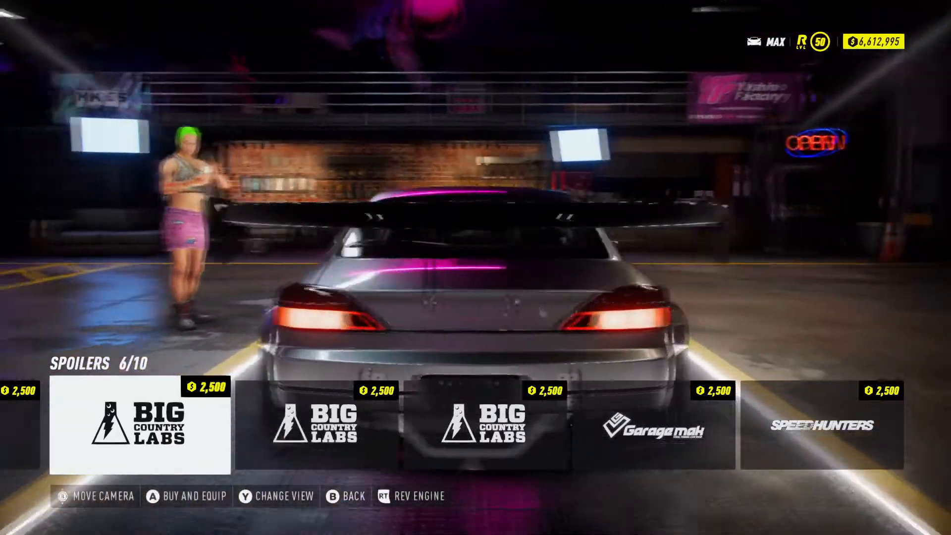
scroll(right, 3)
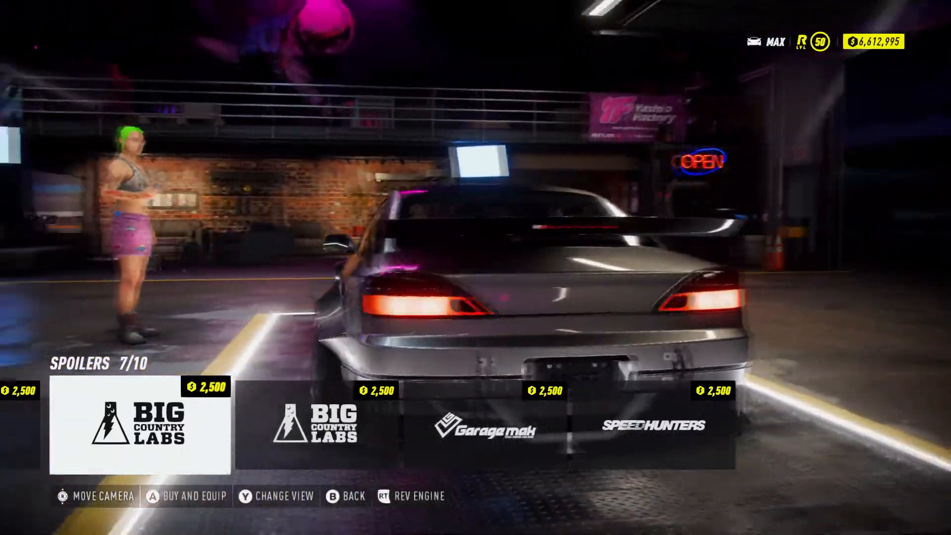
scroll(right, 3)
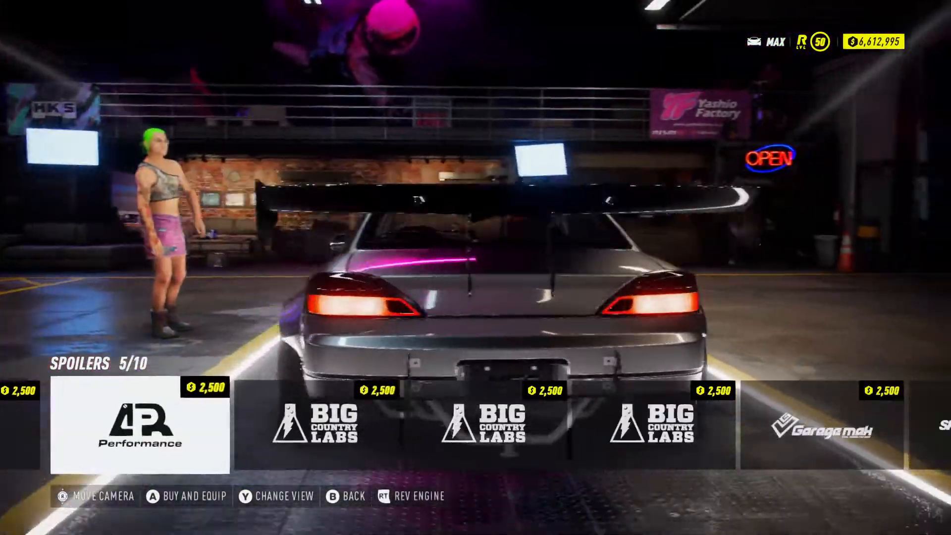
scroll(right, 3)
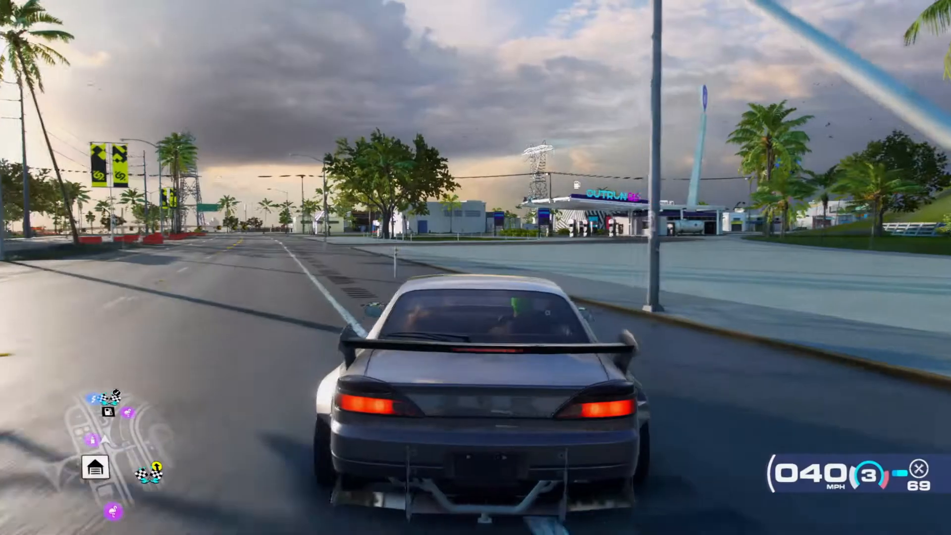
Switch the camera view while drifting the wing-equipped Silvia through a street corner.
key(a)
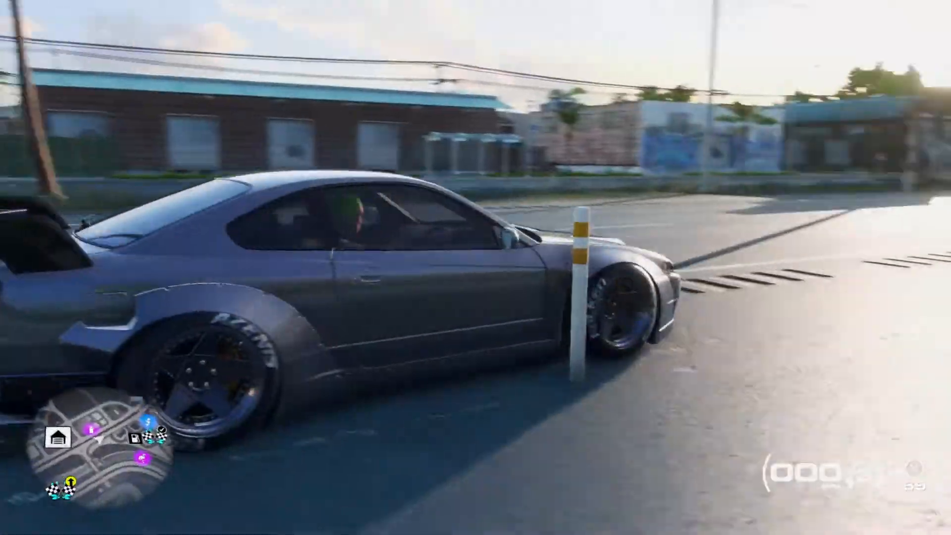